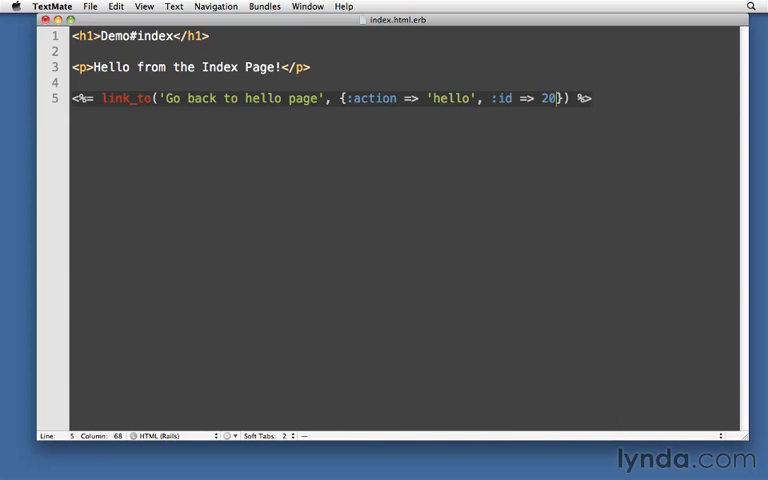
- Add :page => 5 to the link, reload the index page, and follow 'Go back to hello page'
type(", :page")
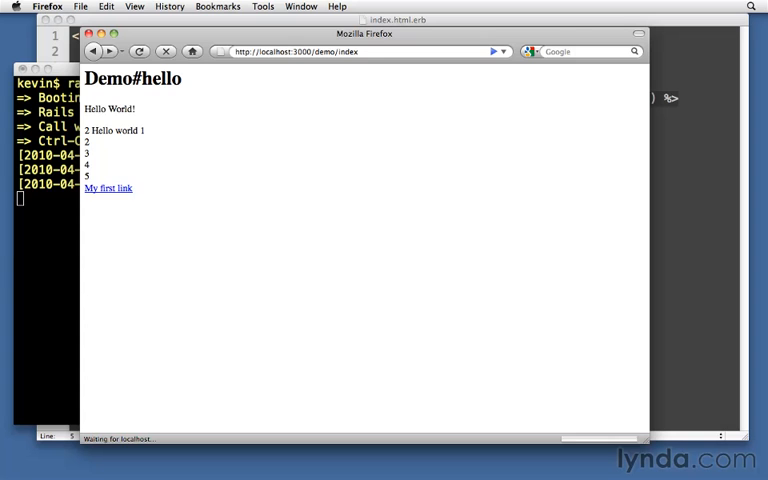
left_click(107, 188)
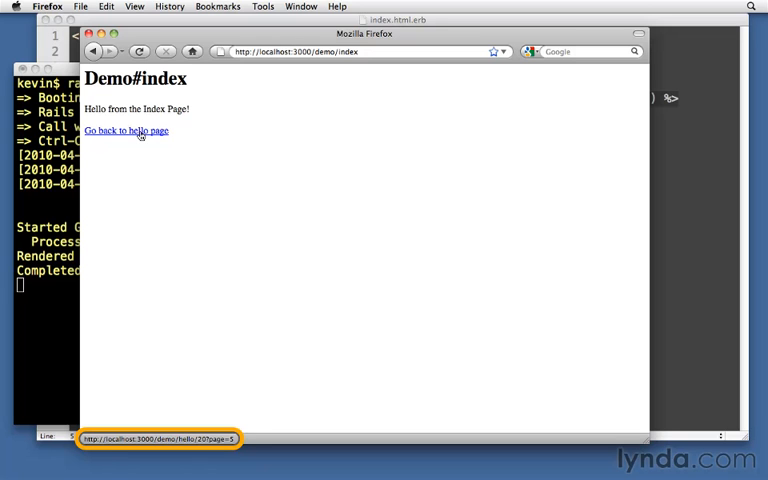
left_click(126, 130)
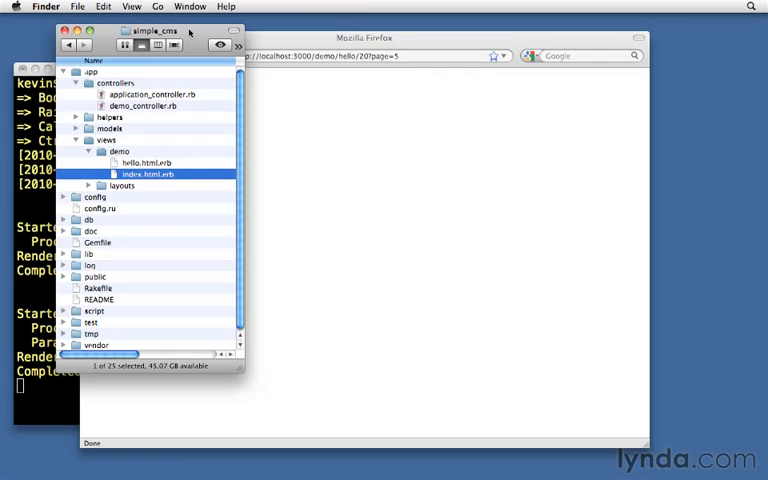
- Add 'ID: <%= params[:id] %><br />' on line 5 of hello.html.erb
left_click(150, 105)
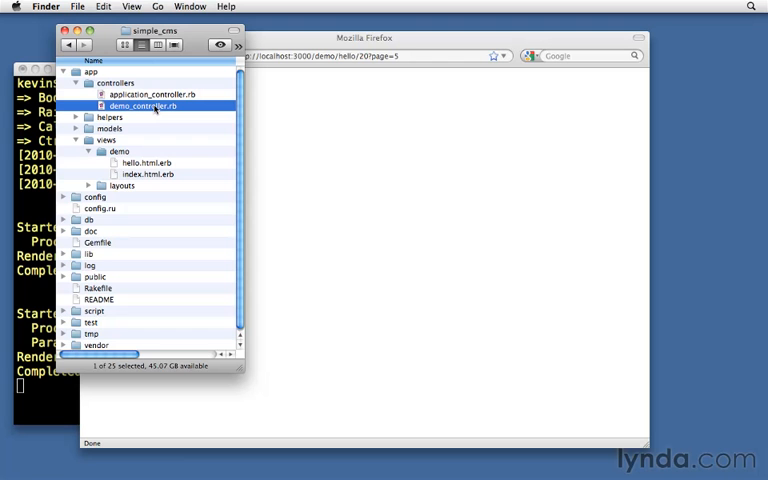
mouse_move(150, 116)
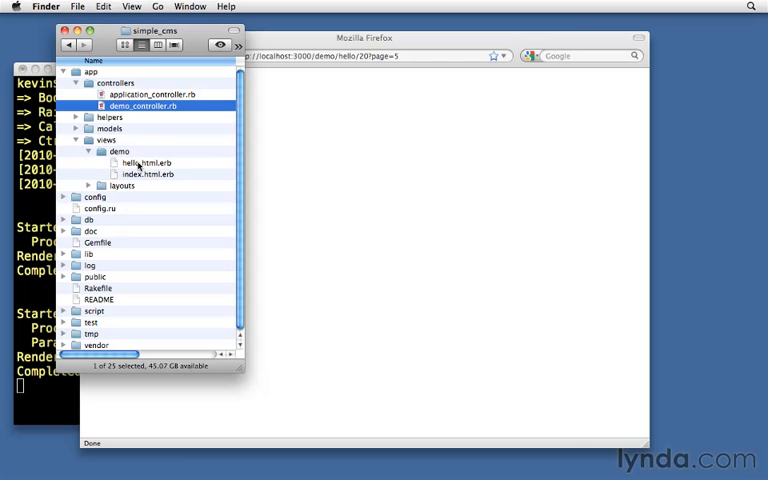
double_click(140, 162)
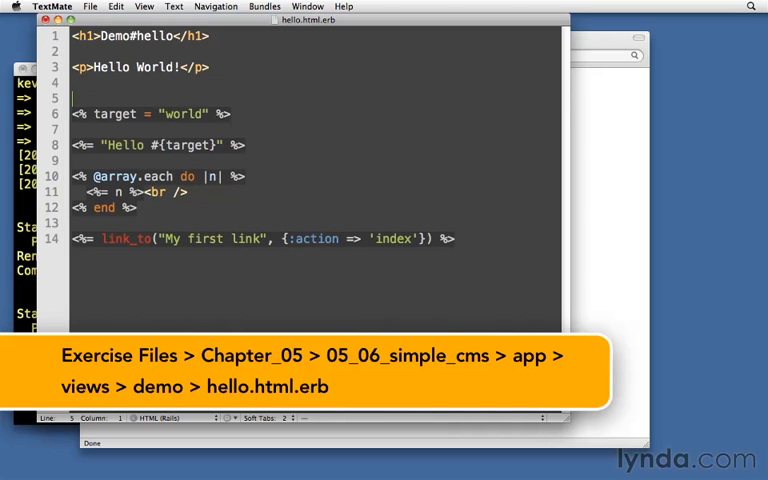
type("<%=  %>")
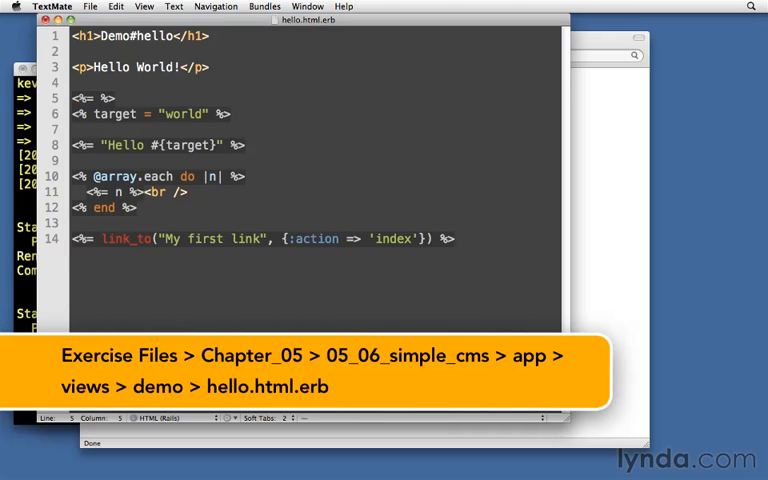
type("params[:i]")
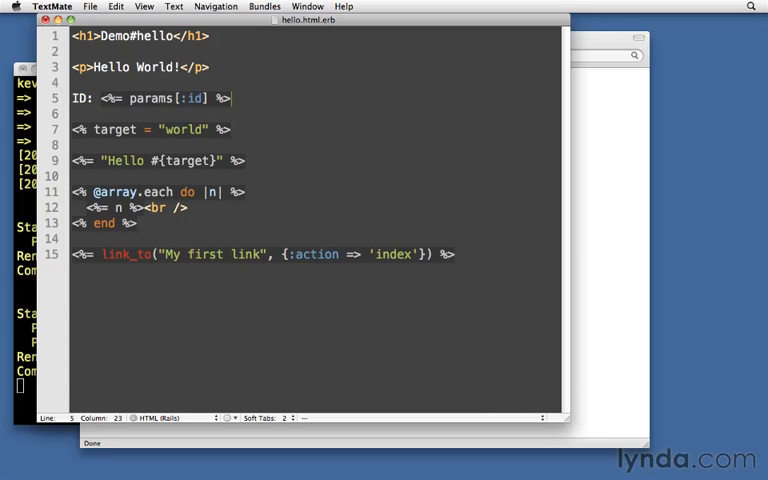
type("<br />")
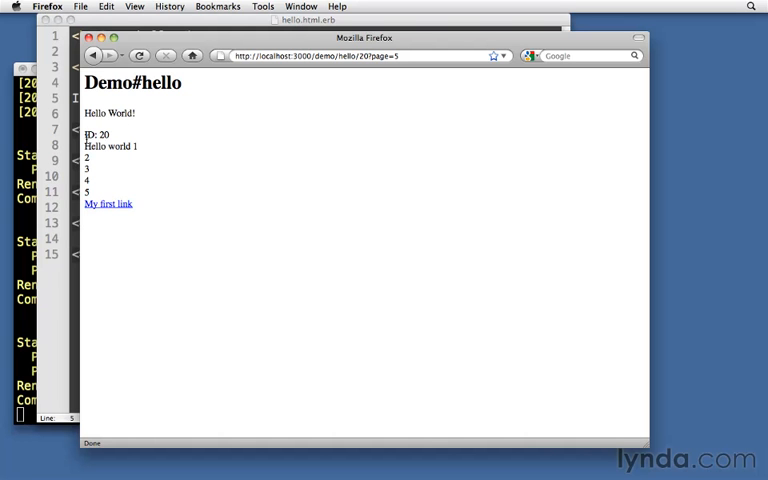
double_click(97, 134)
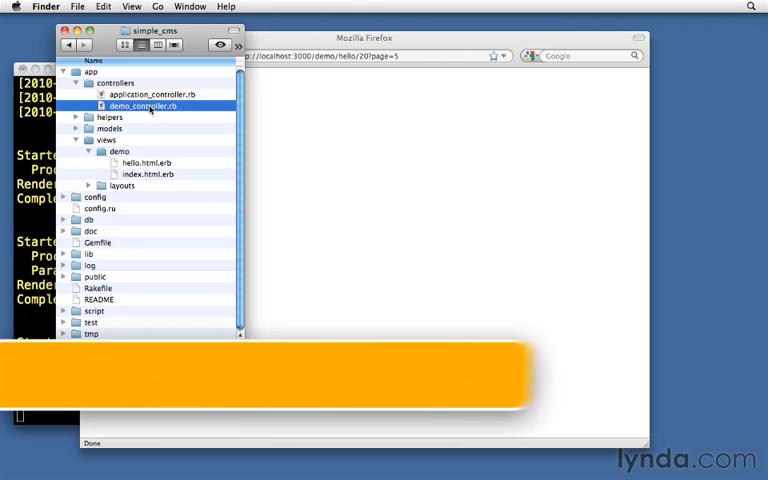
double_click(144, 106)
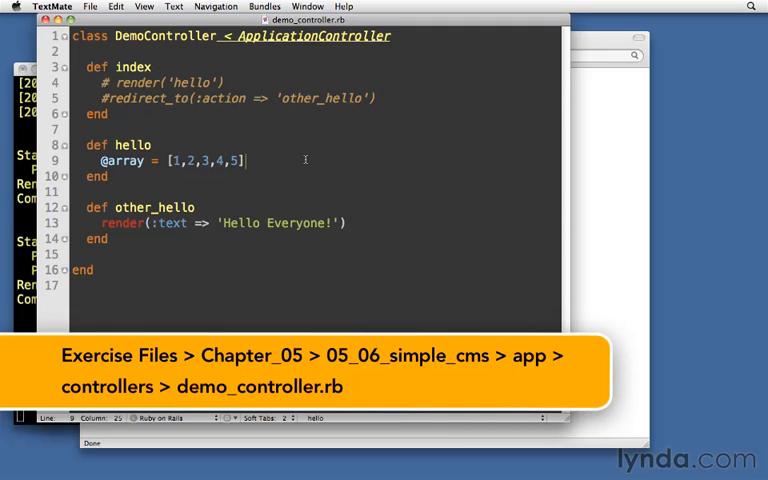
type("@id =")
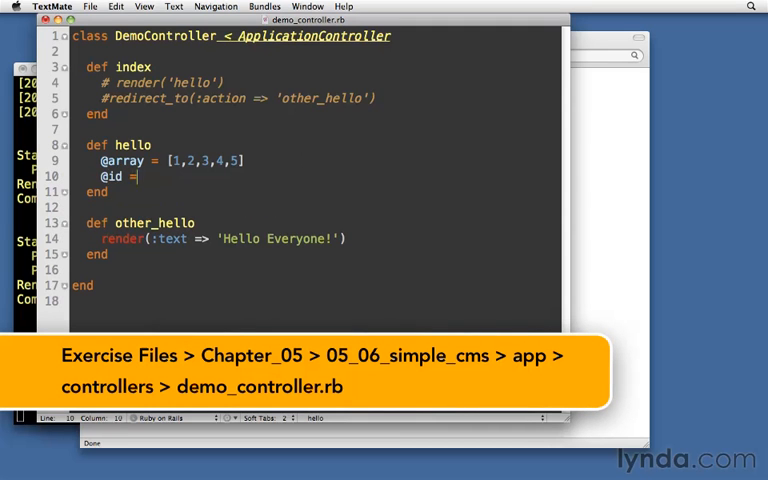
type("params[:]")
type("@page")
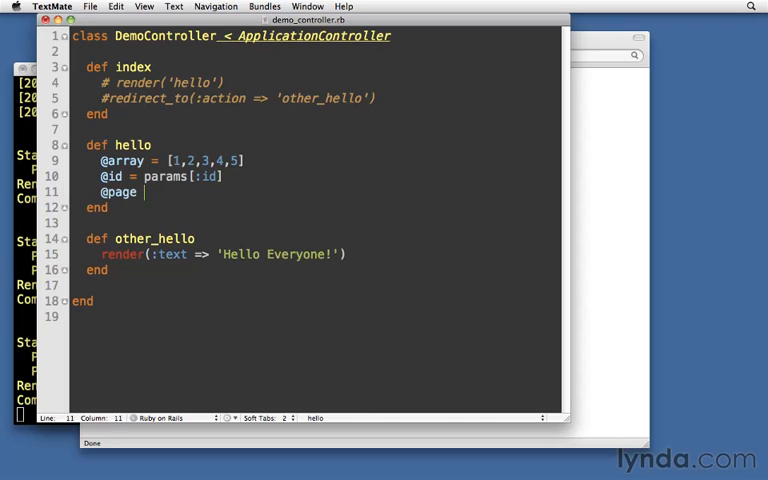
type("= params[:]")
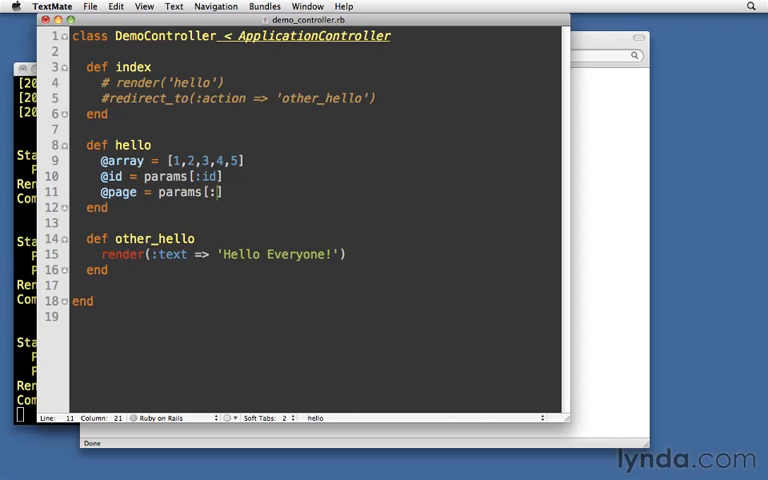
type("page")
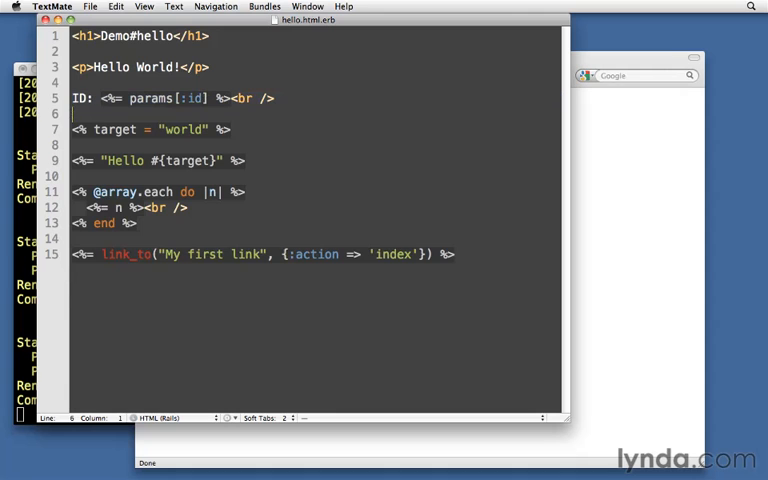
type("Nex: <%= params[:id] %><br />")
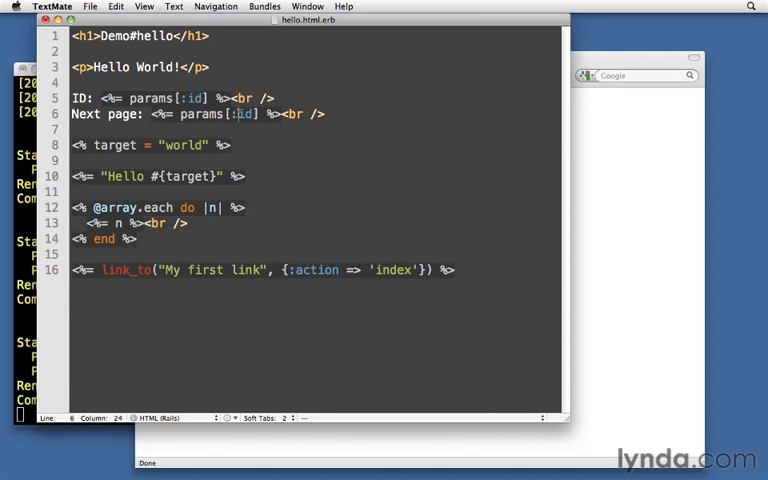
type("@page + 1")
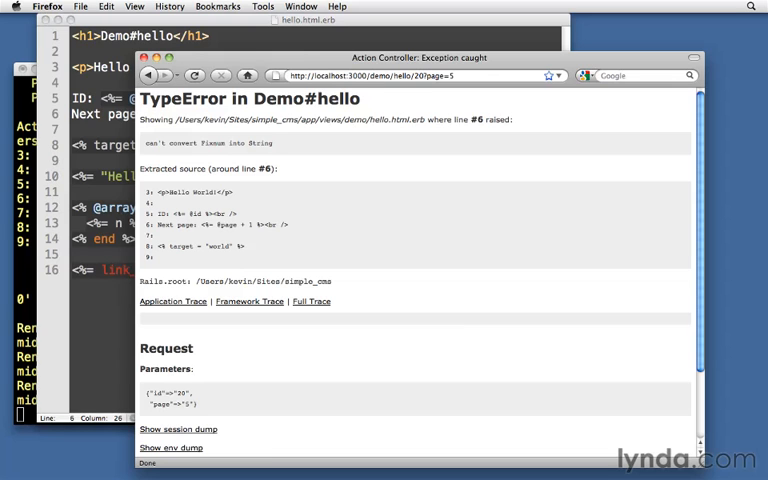
left_click_drag(142, 143, 262, 143)
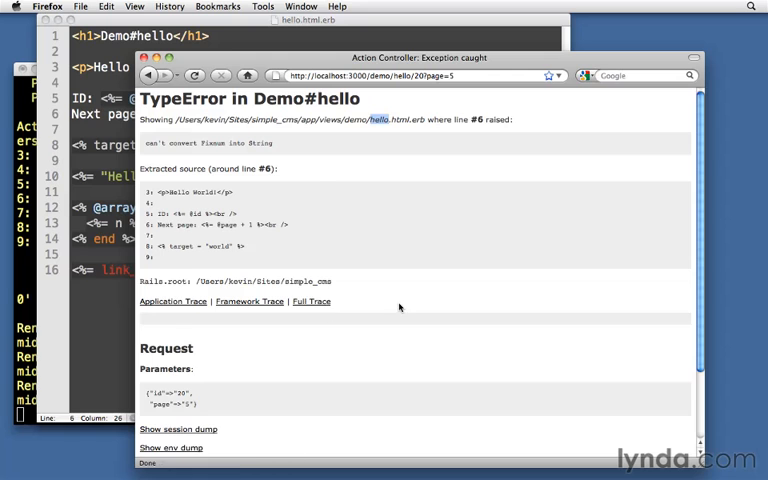
scroll("down", 3)
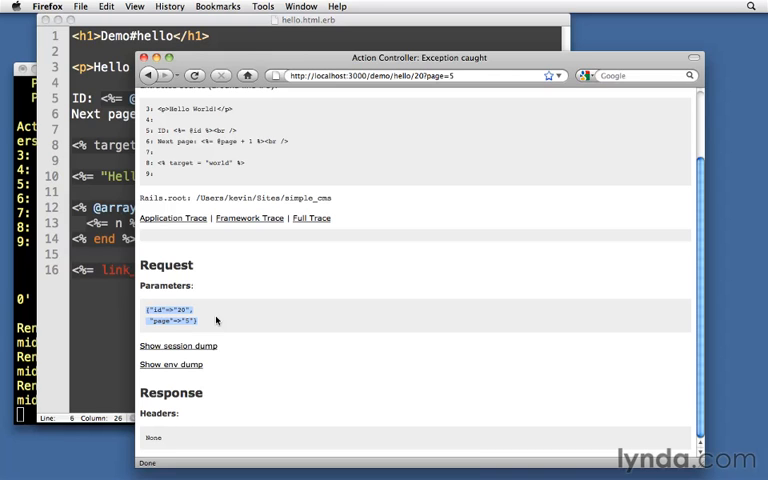
mouse_move(352, 290)
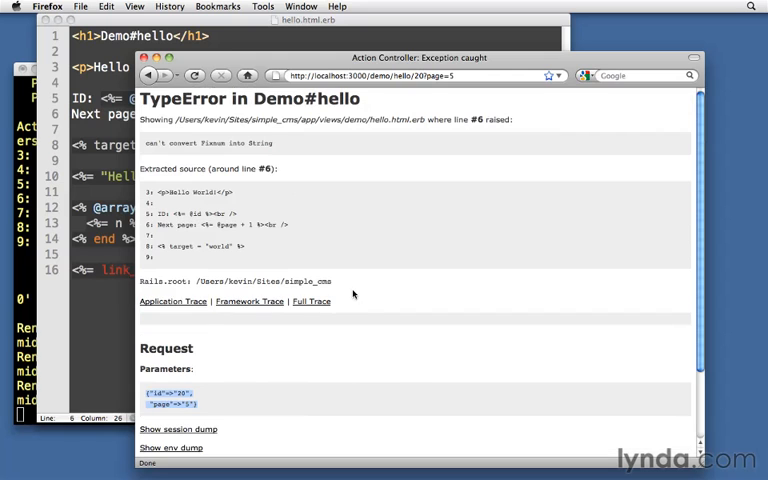
mouse_move(398, 367)
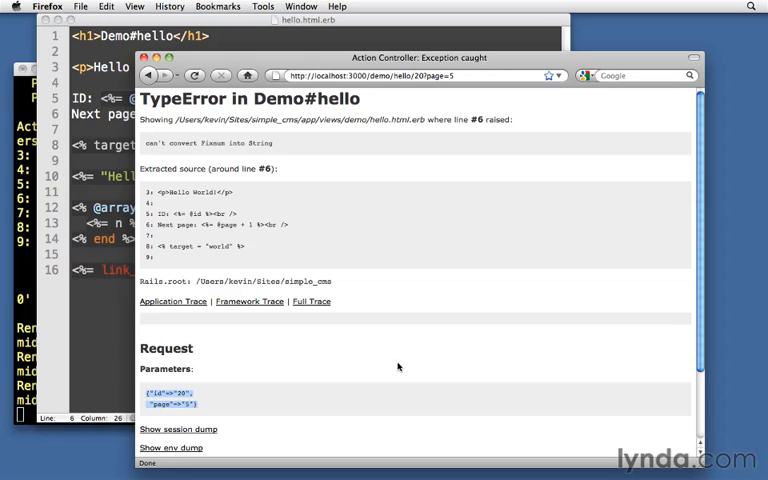
mouse_move(392, 265)
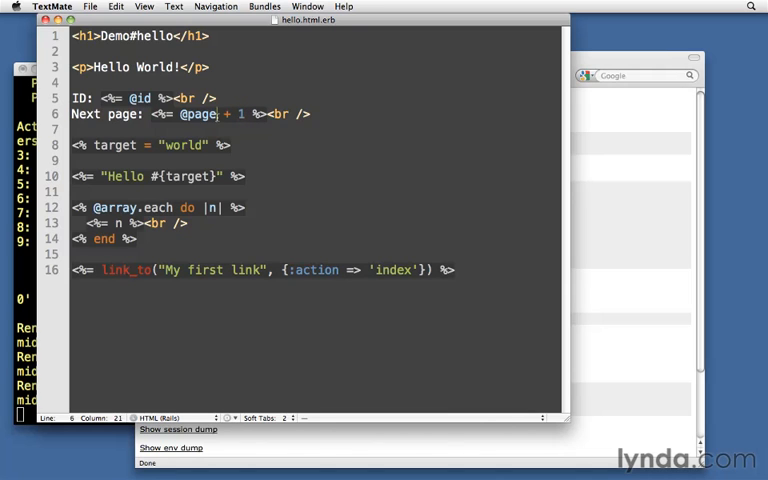
double_click(197, 113)
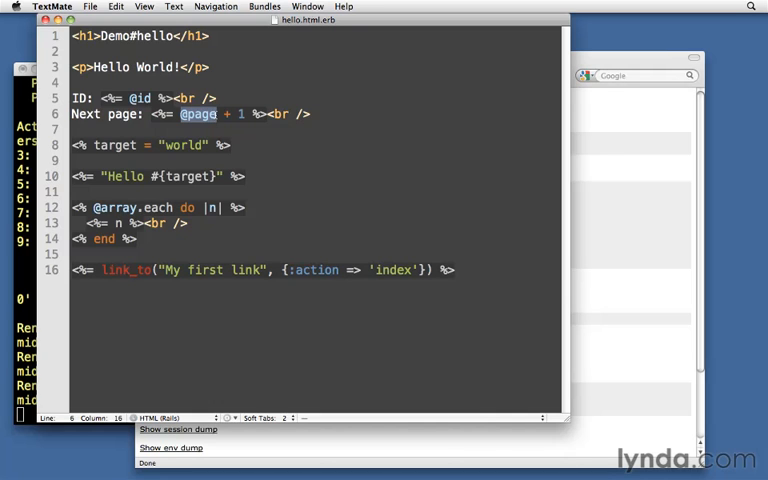
type(".")
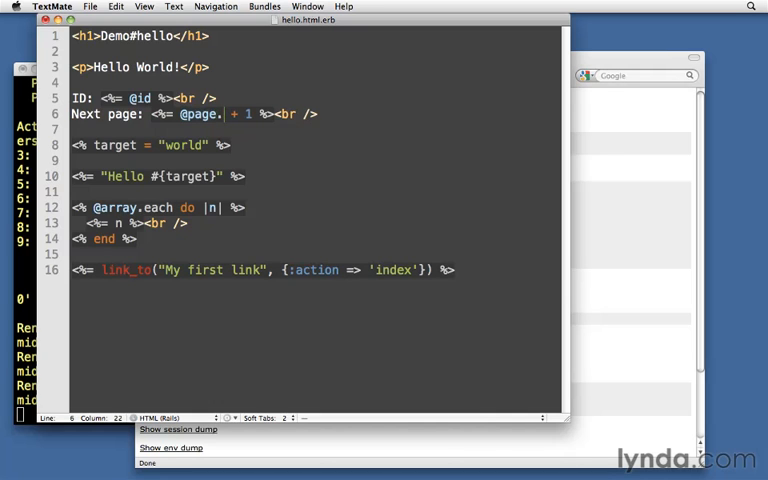
type("to_i")
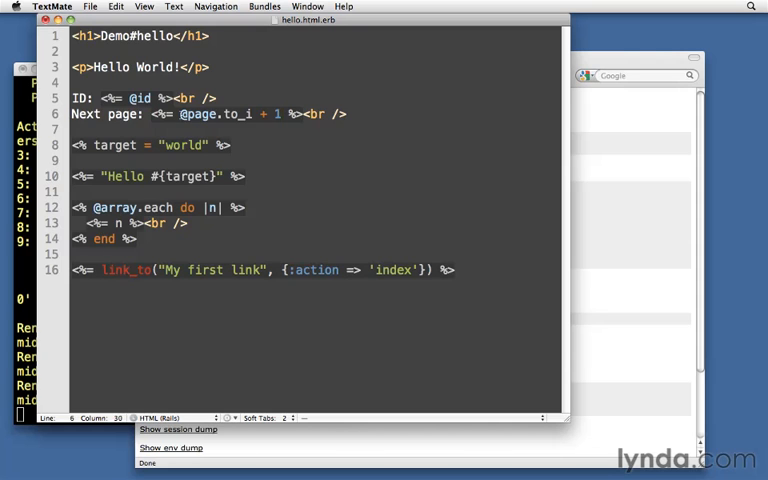
double_click(215, 113)
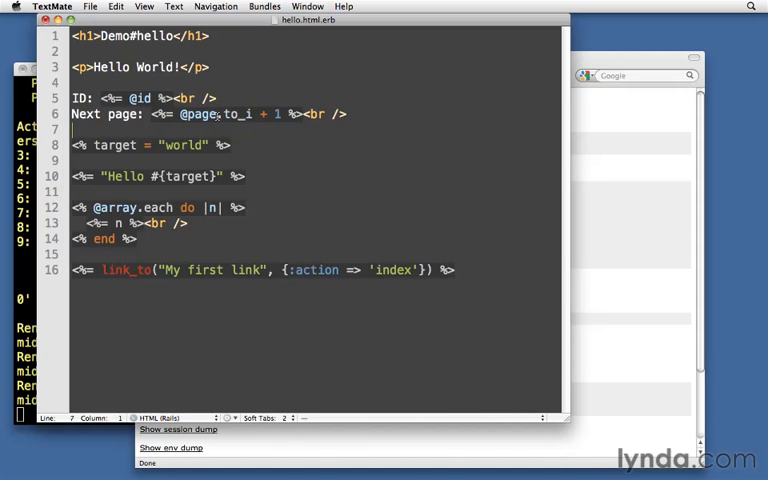
double_click(236, 114)
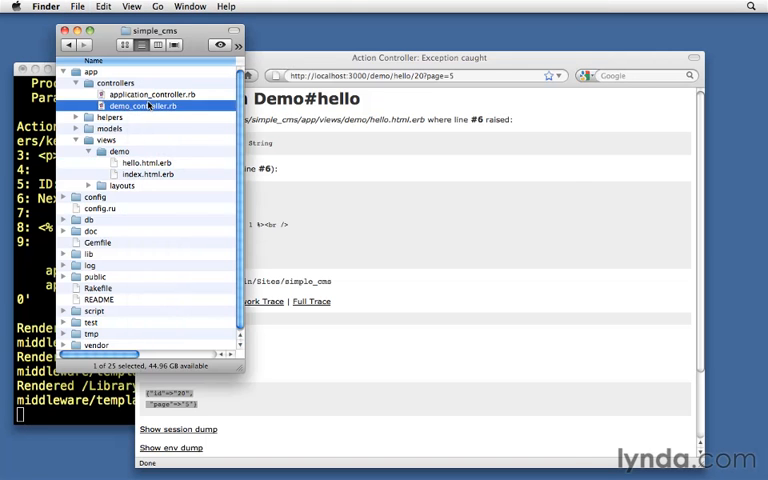
- Append .to_i to params[:id] in demo_controller.rb's hello action
double_click(138, 105)
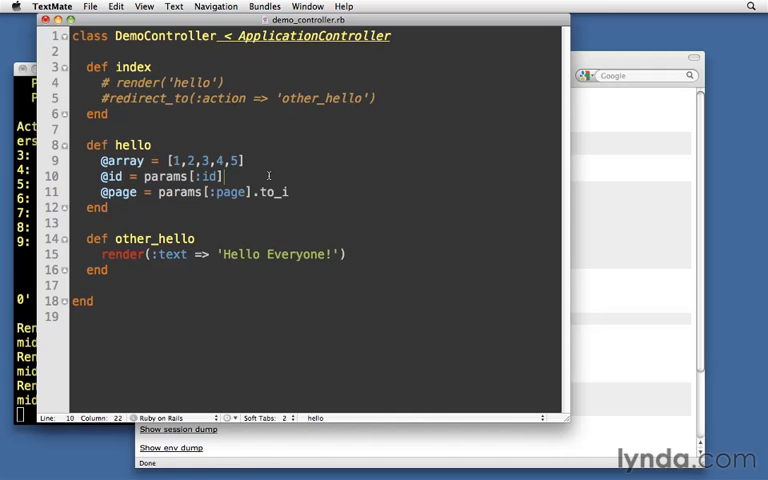
type(".to_i")
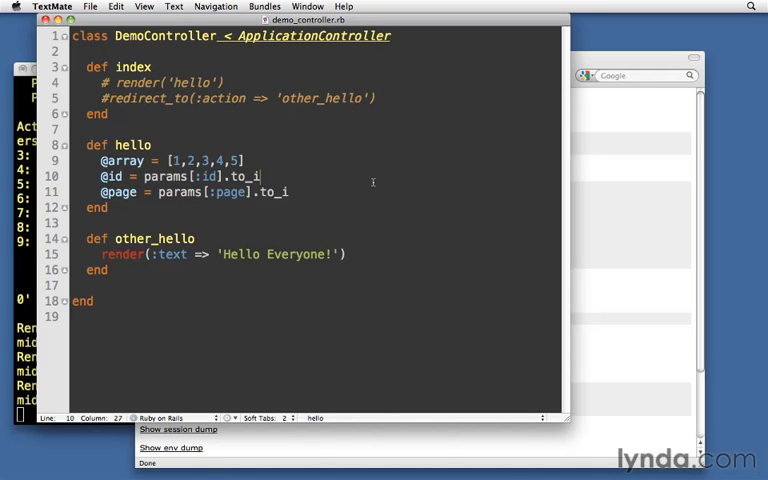
mouse_move(720, 214)
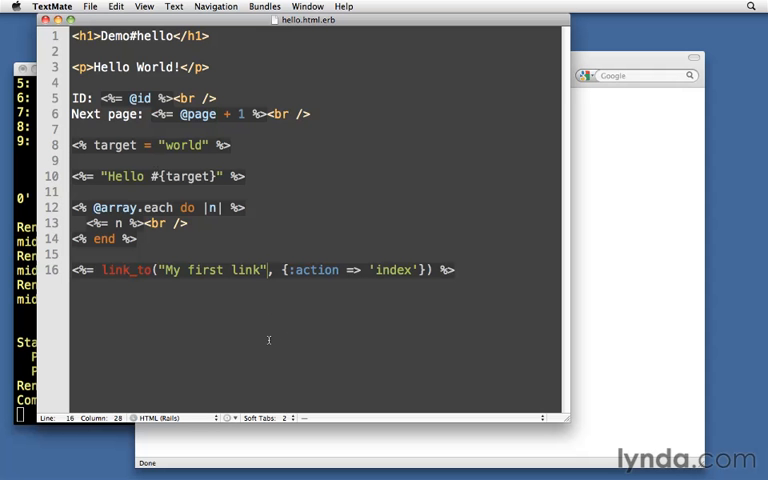
- Below the link_to line, add <hr /> and <%= params.inspect %>
key("enter")
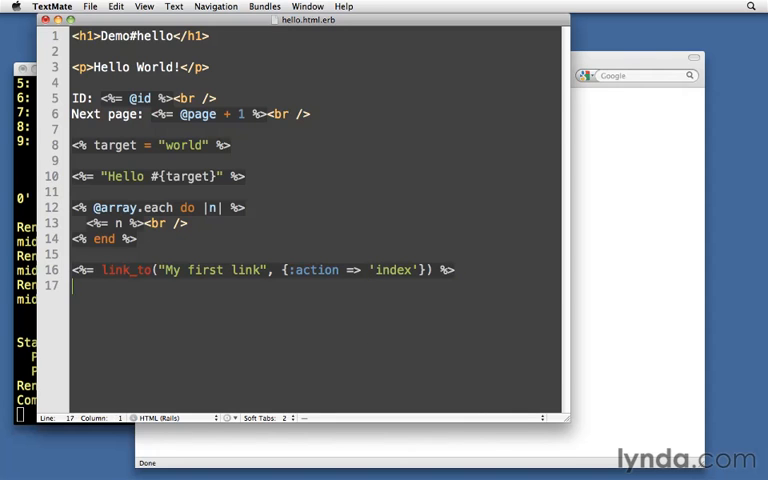
type("<hr />")
type("<%= params %>")
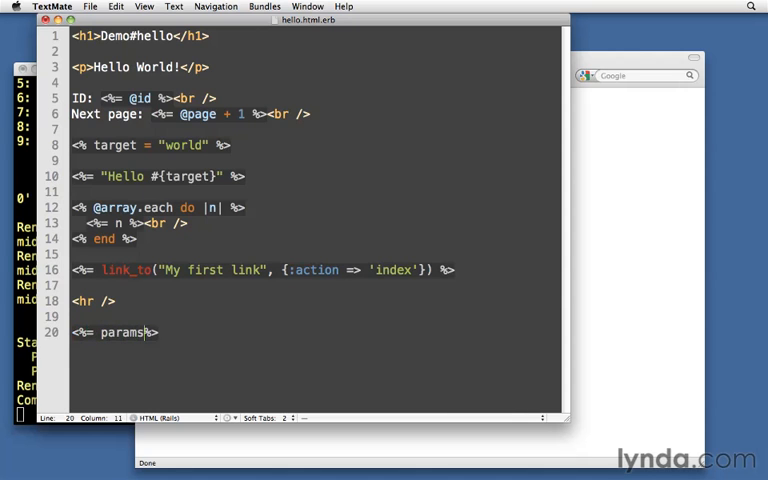
type(".inspect")
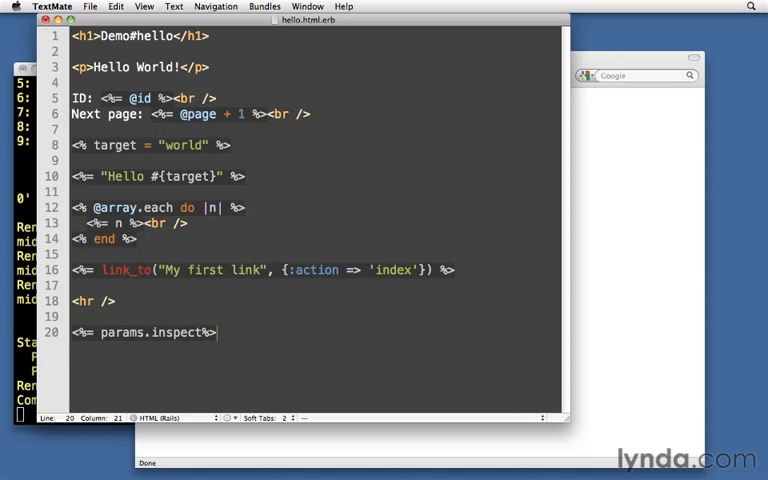